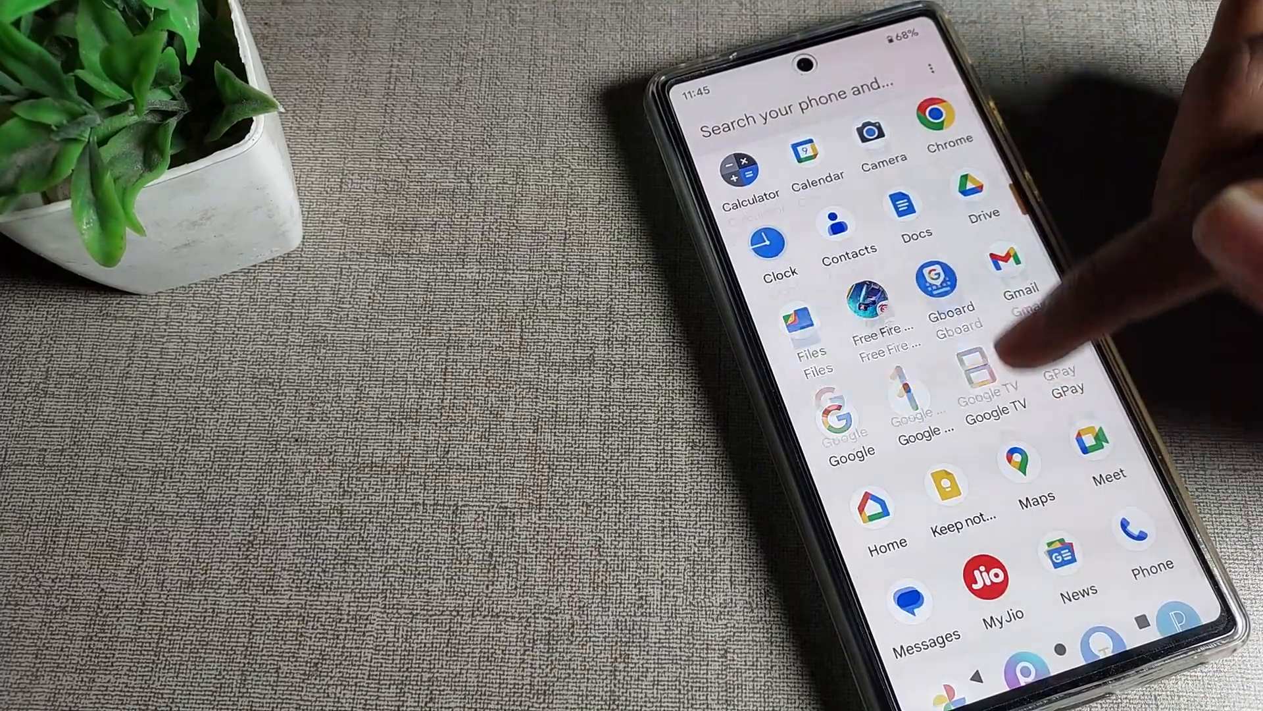
# - Switch Aeroplane mode on and then back off under Network and internet
pyautogui.scroll(3)
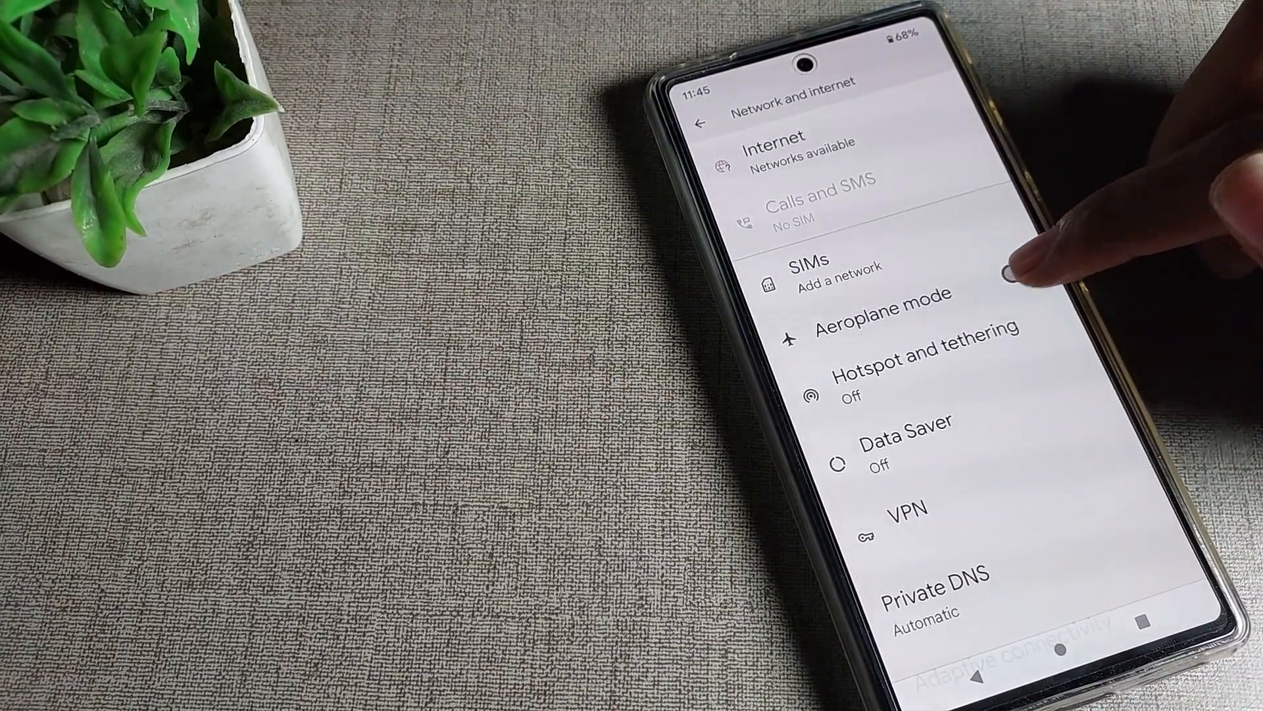
pyautogui.click(1013, 275)
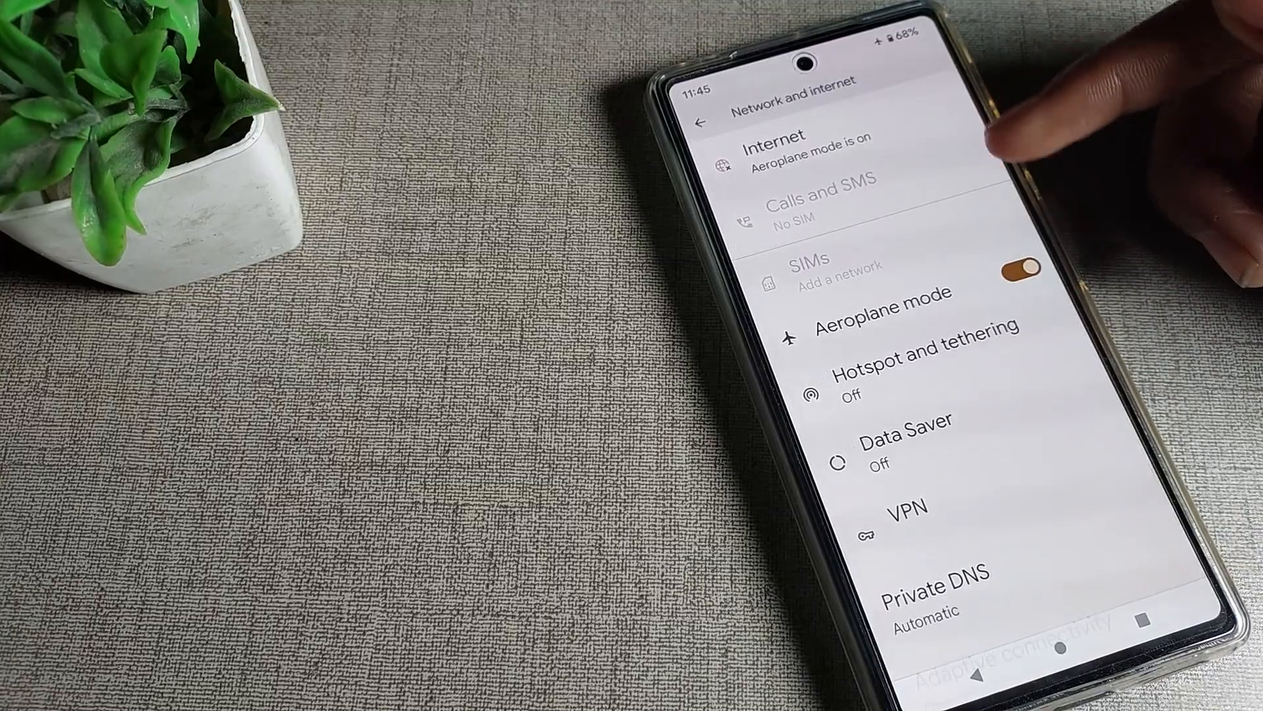
pyautogui.click(1024, 274)
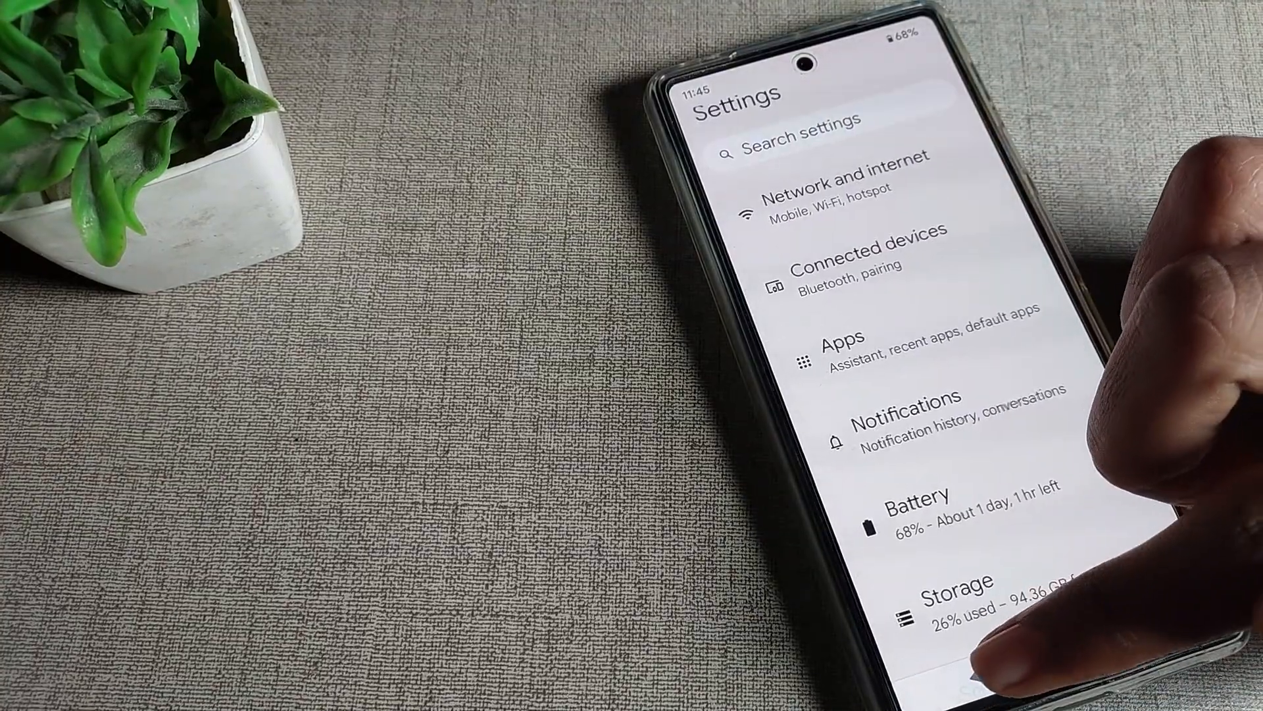
# - Go into the System section from the lower part of the Settings list
pyautogui.scroll(-3)
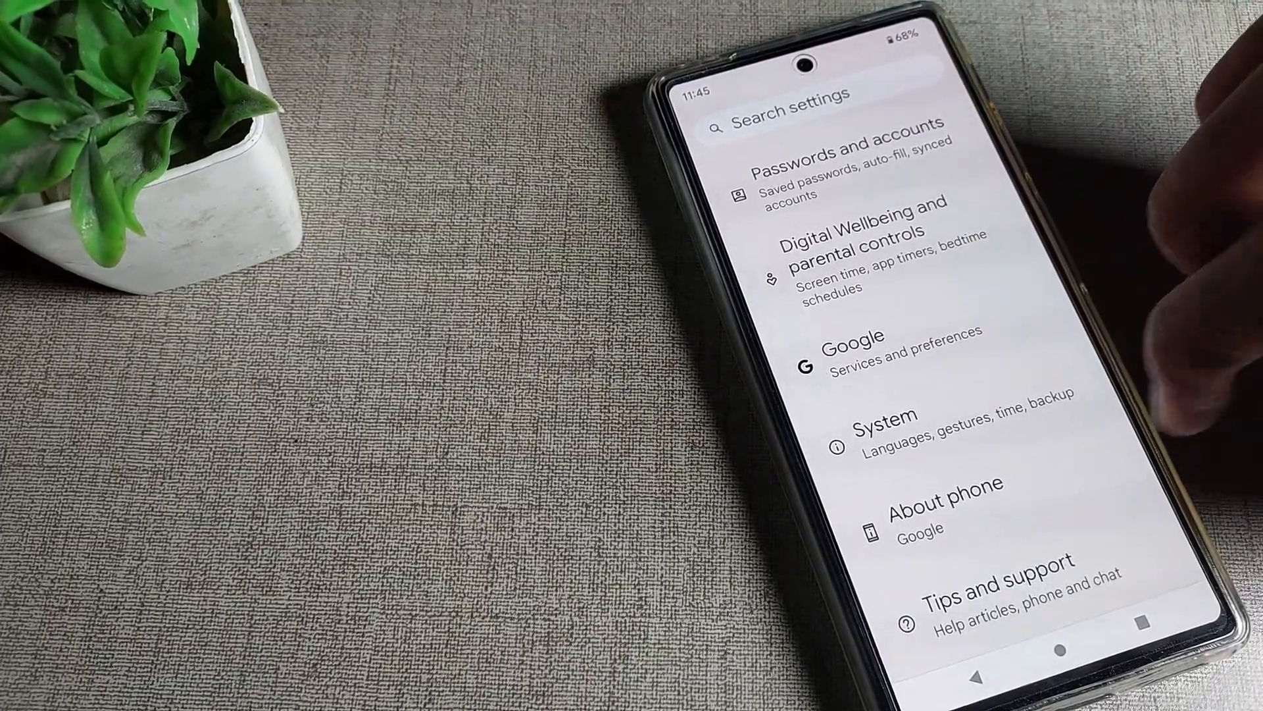
pyautogui.click(885, 427)
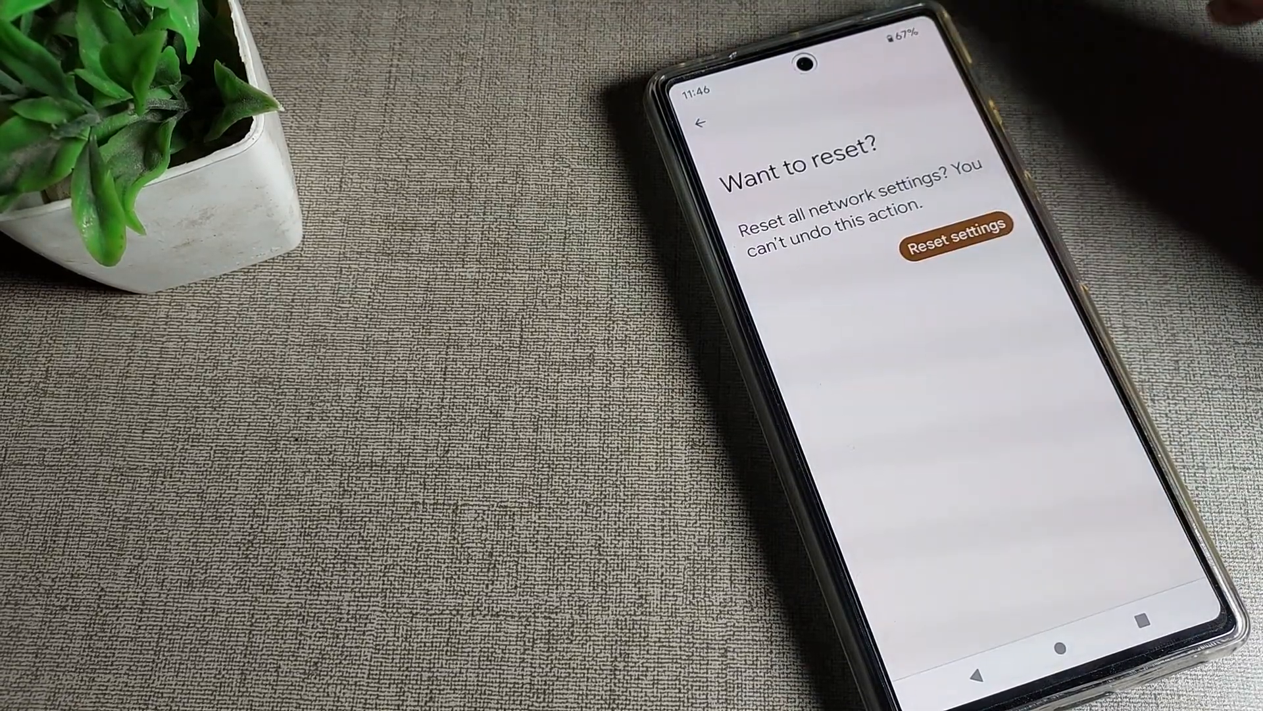
# - Confirm Reset settings to wipe all Wi-Fi, mobile and Bluetooth network settings
pyautogui.click(956, 245)
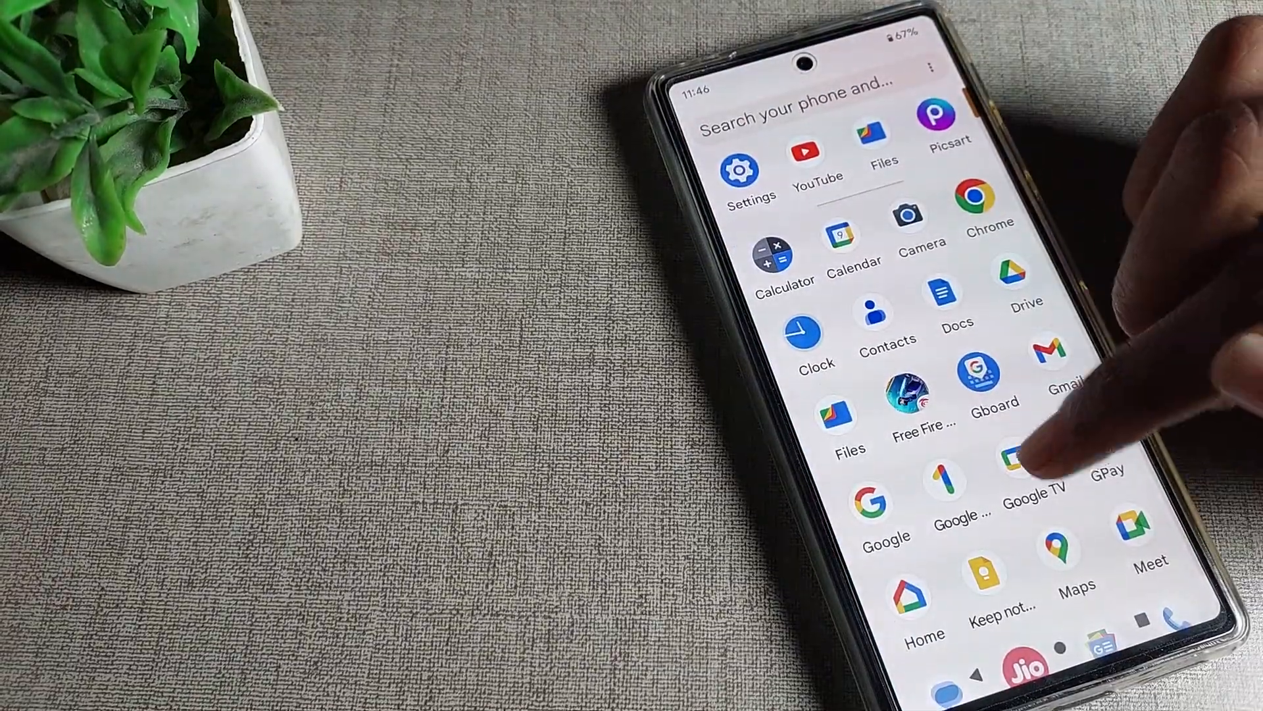
# - Relaunch Settings from the app drawer to reach the main categories list
pyautogui.click(740, 169)
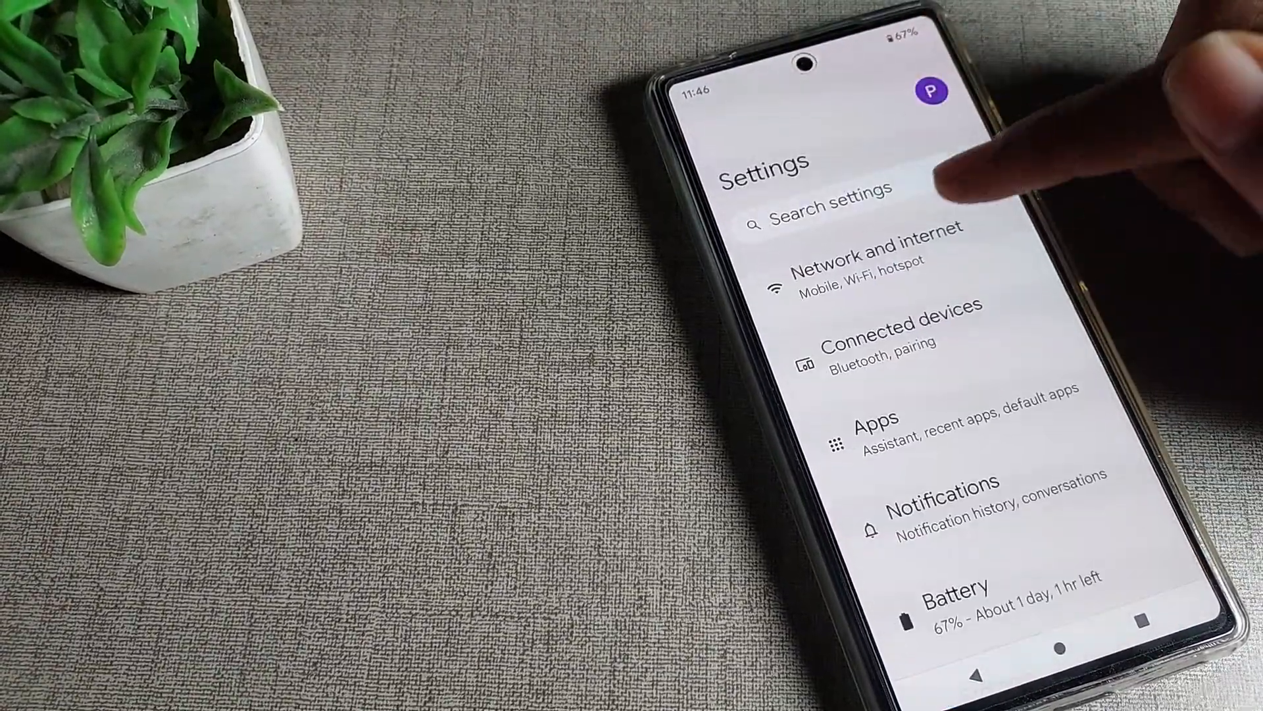